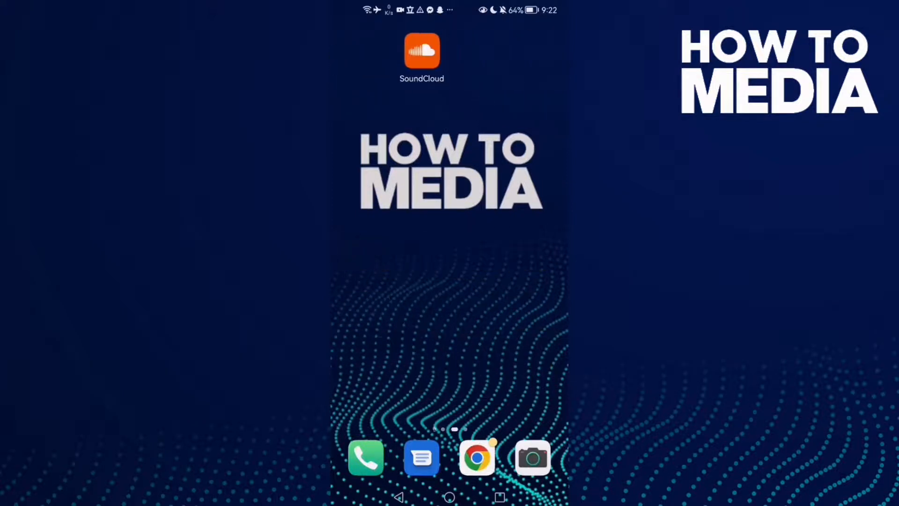
- Launch SoundCloud from the home screen to reach its Home feed of playlists and charts
click(421, 51)
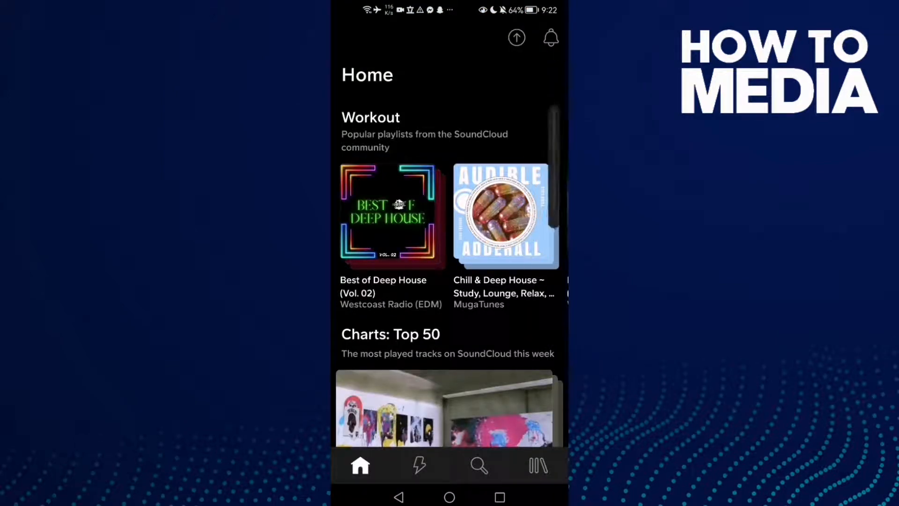
click(537, 465)
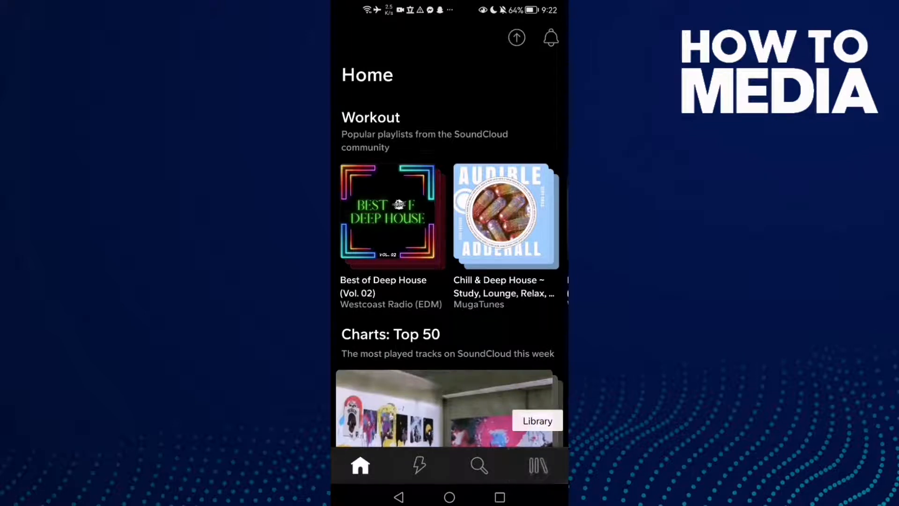
- Go to the Library, then open the More page via the profile avatar
click(538, 465)
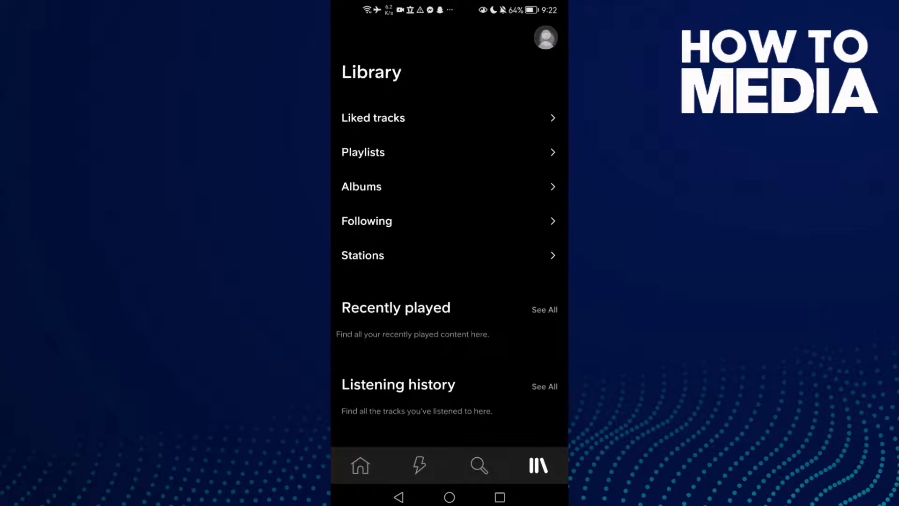
click(544, 37)
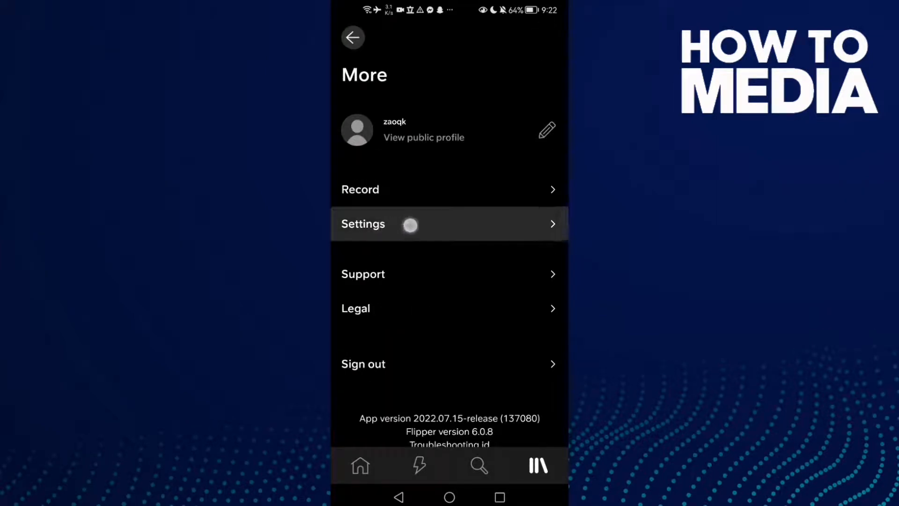
- Open Settings, then Basic settings with cache clearing and waveform comments options
click(363, 224)
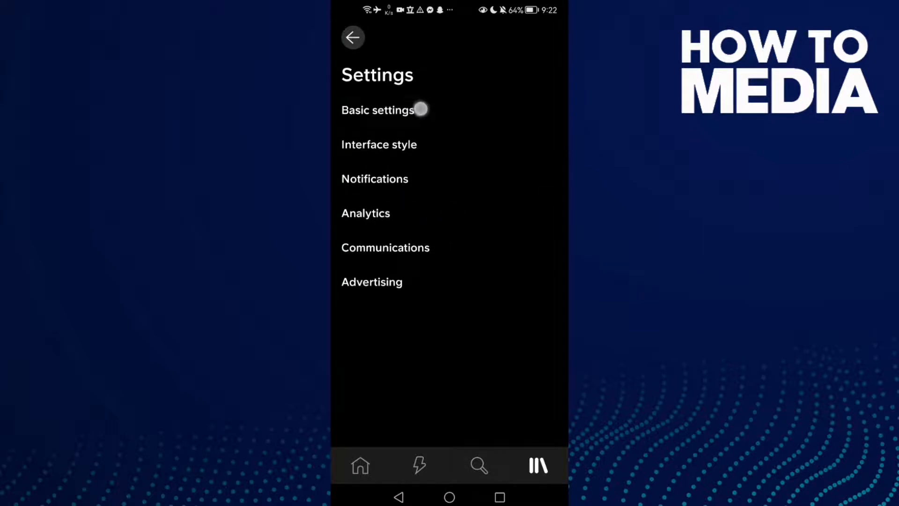
click(378, 109)
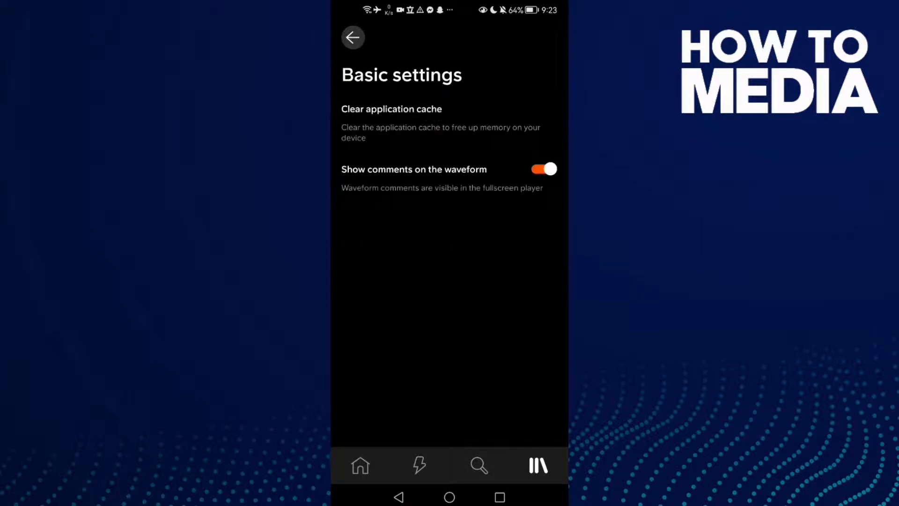